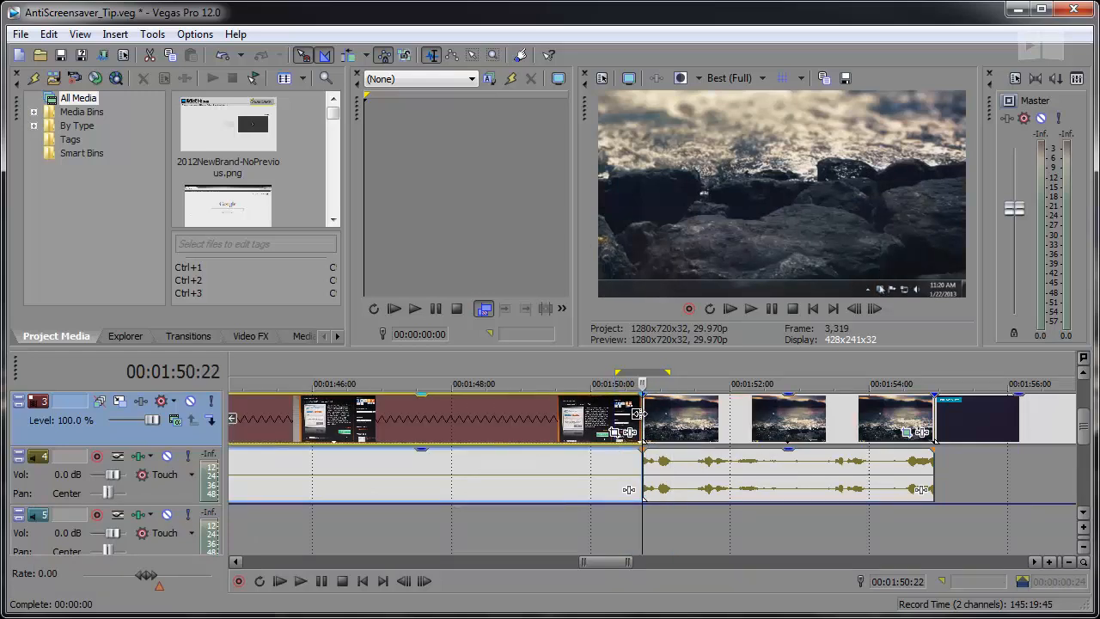
Step: Expand the video track layers so overlapping clips and the transition show on separate rows
{"action": "left_click", "coordinate": [48, 35]}
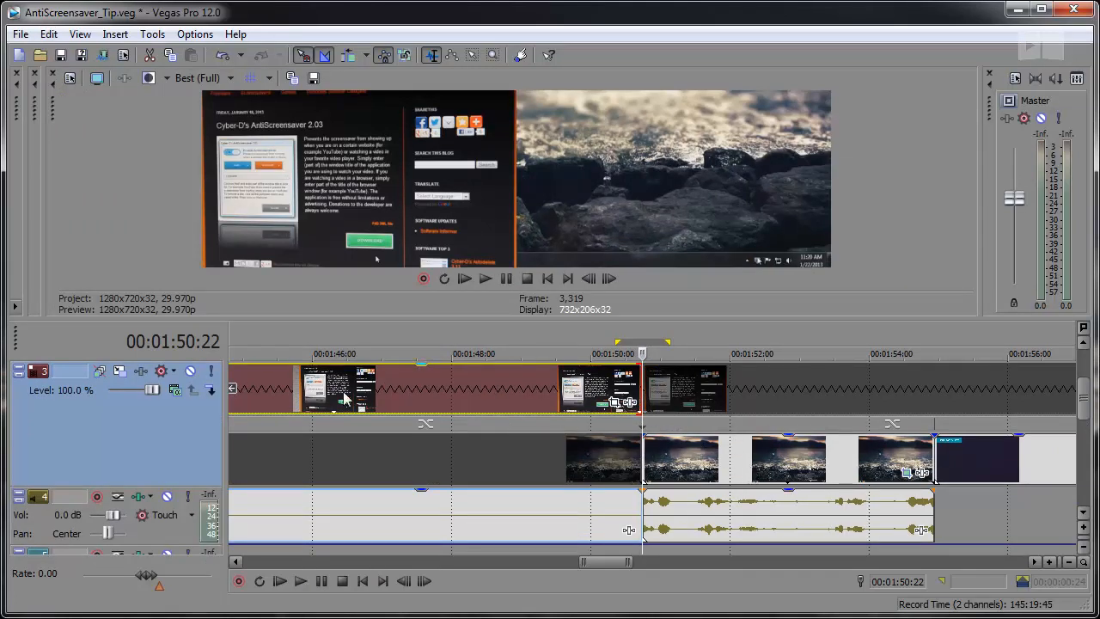
{"action": "mouse_move", "coordinate": [560, 408]}
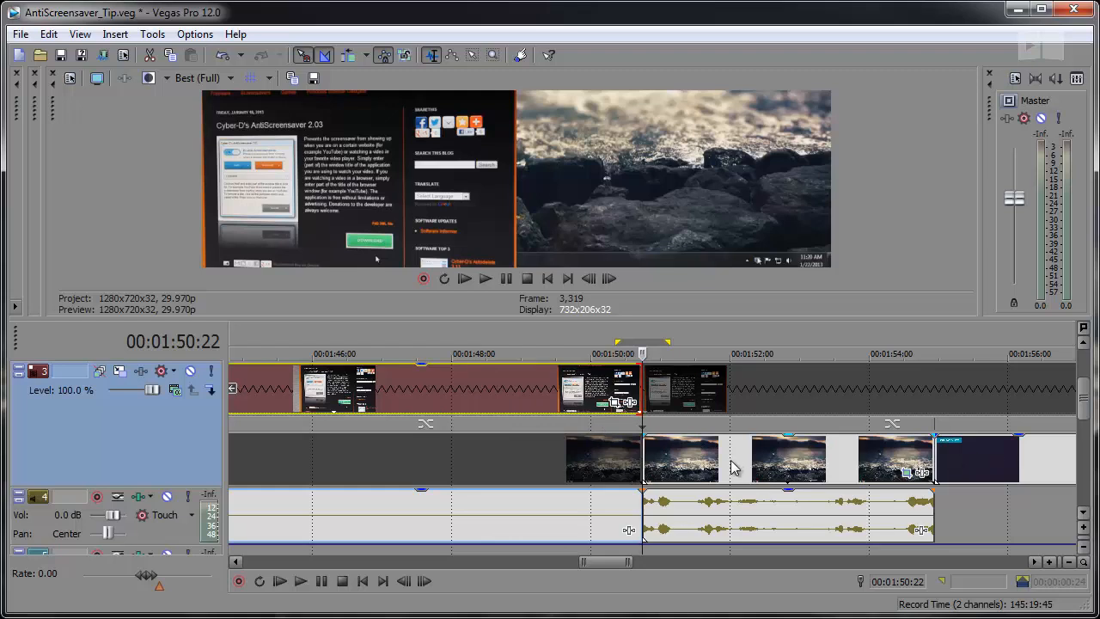
{"action": "mouse_move", "coordinate": [782, 395]}
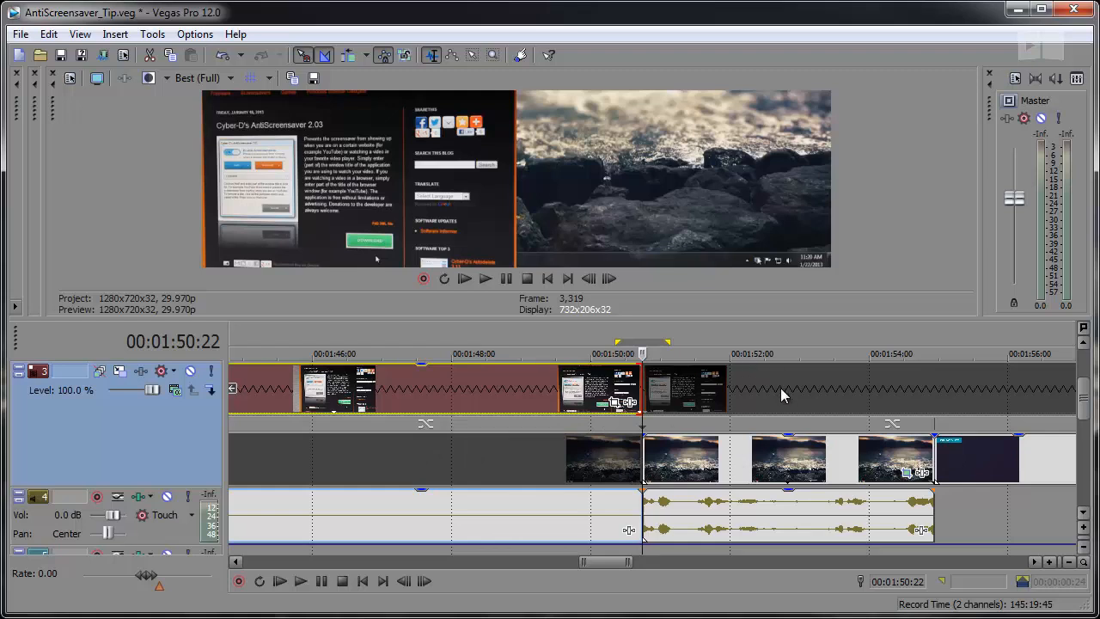
{"action": "mouse_move", "coordinate": [690, 392]}
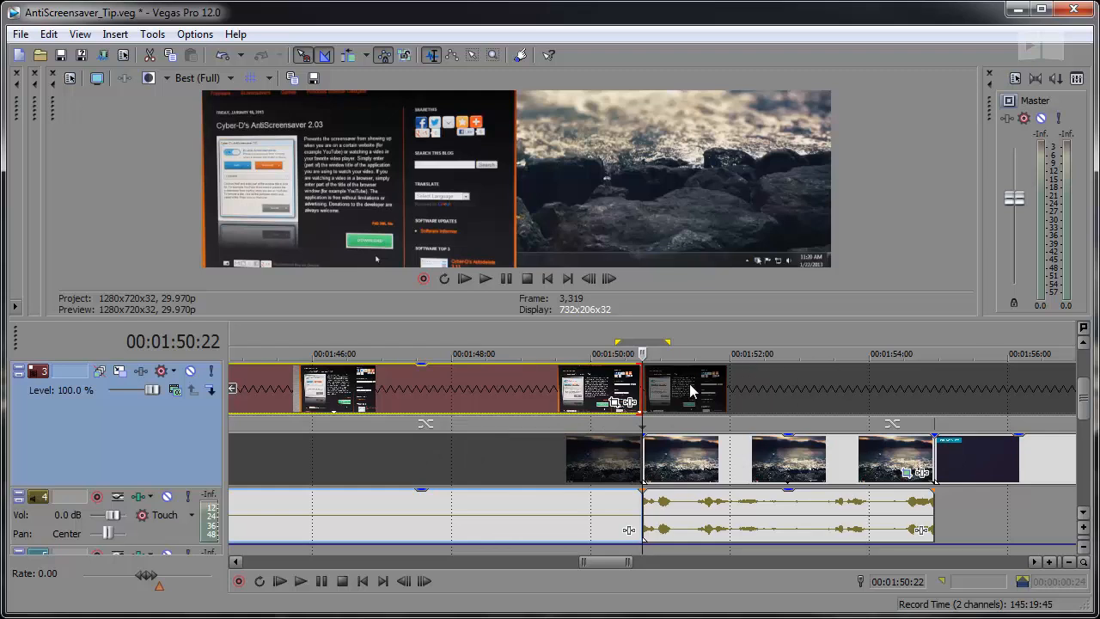
{"action": "mouse_move", "coordinate": [688, 392]}
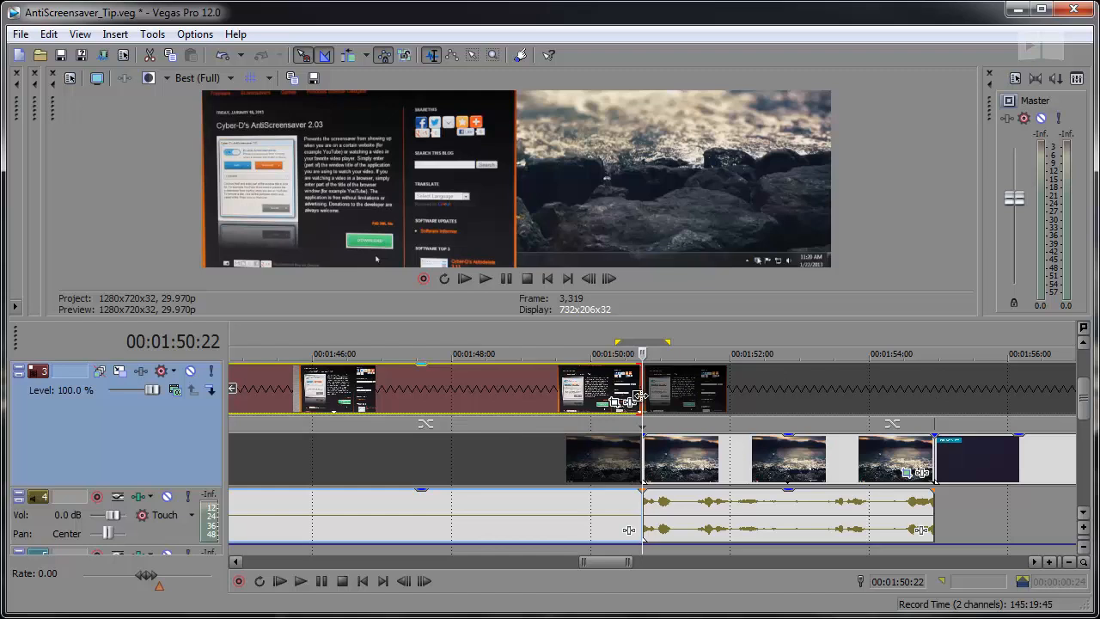
{"action": "mouse_move", "coordinate": [661, 397]}
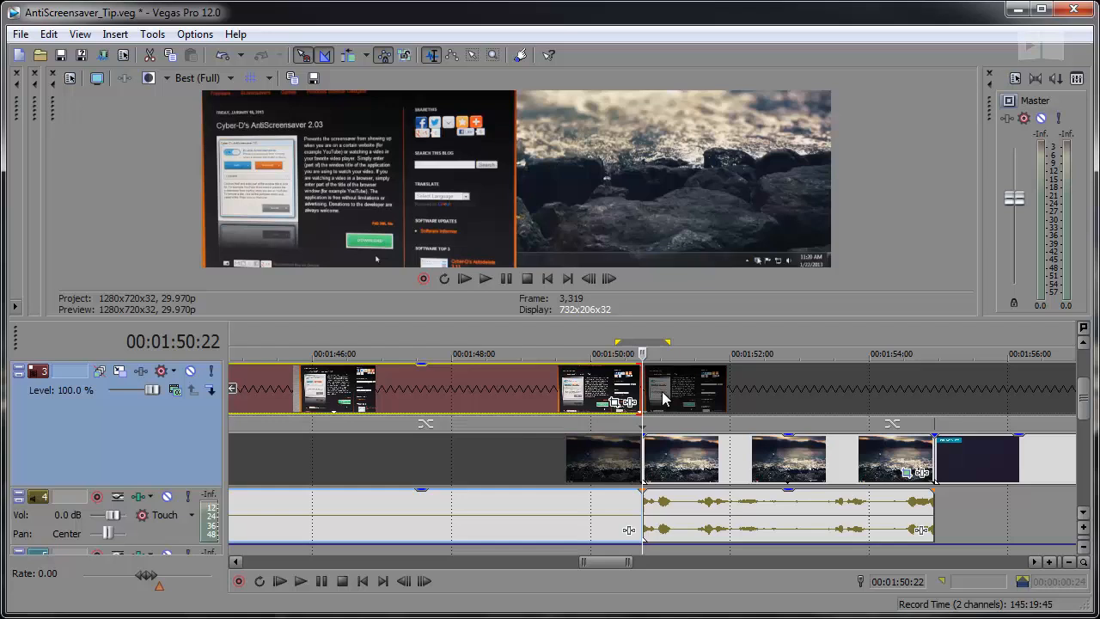
{"action": "mouse_move", "coordinate": [639, 237]}
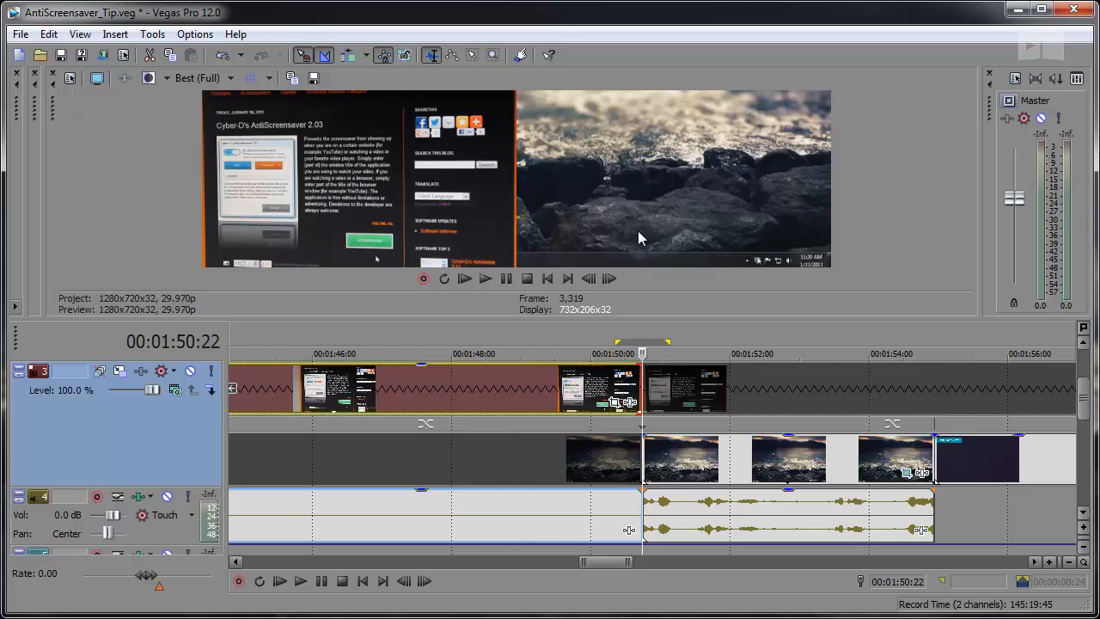
{"action": "mouse_move", "coordinate": [605, 210]}
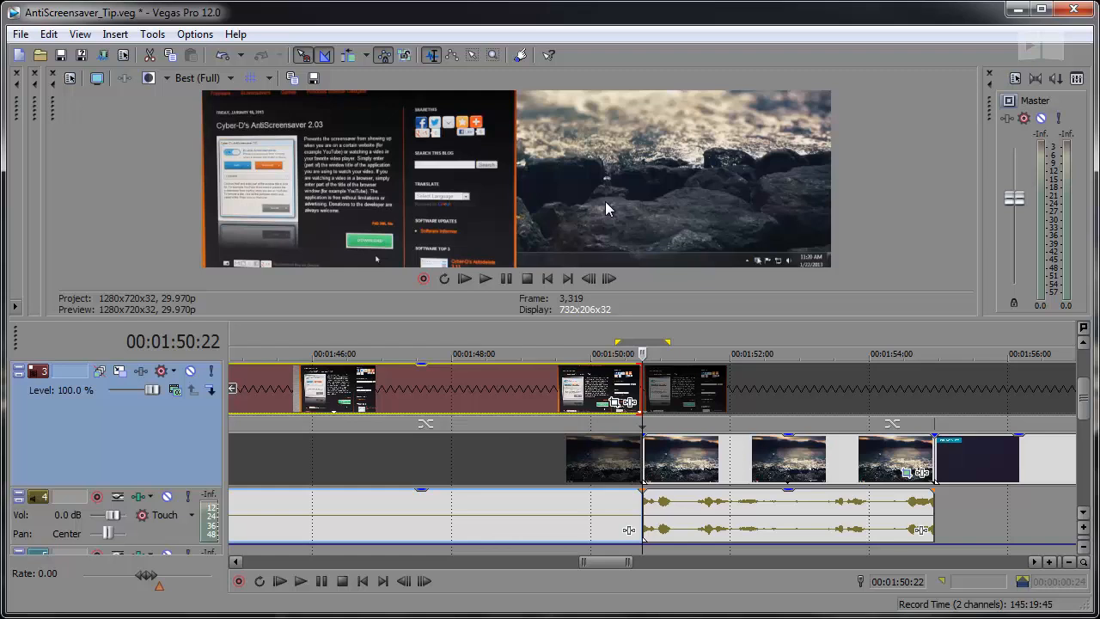
{"action": "mouse_move", "coordinate": [646, 423]}
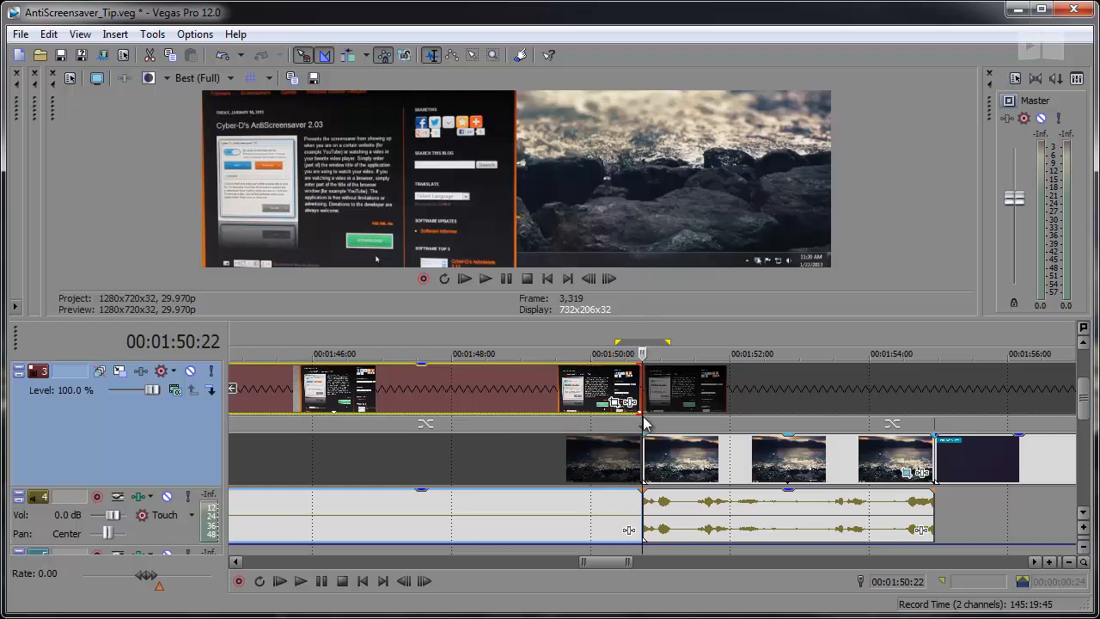
{"action": "mouse_move", "coordinate": [647, 429]}
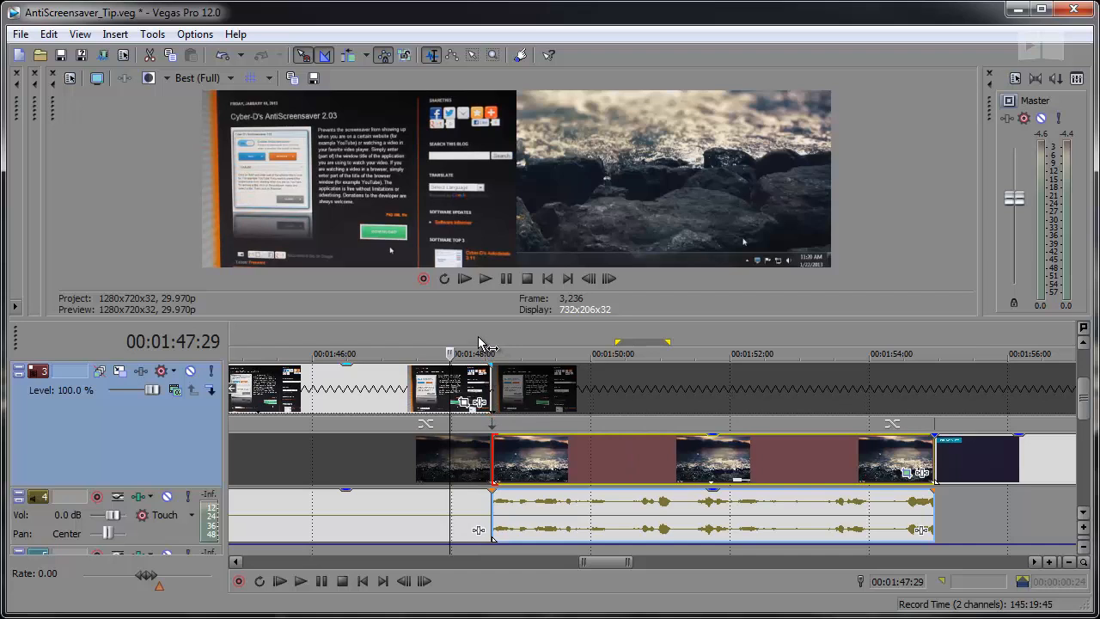
Step: Play back the timeline to preview the cut into the rocky landscape clip near 00:01:47:29
{"action": "left_click", "coordinate": [485, 278]}
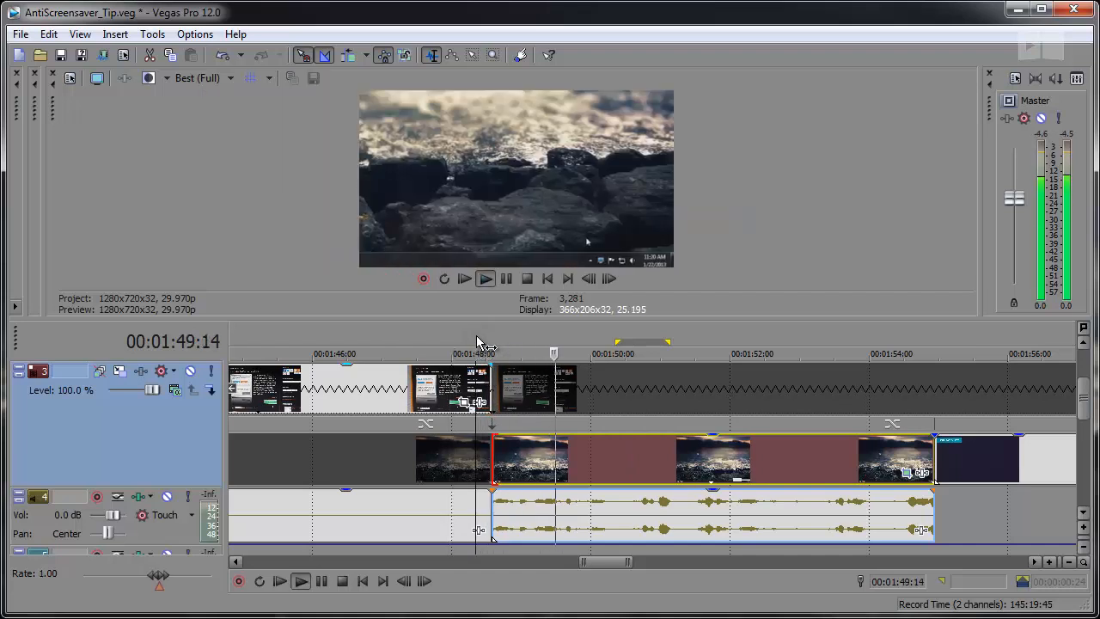